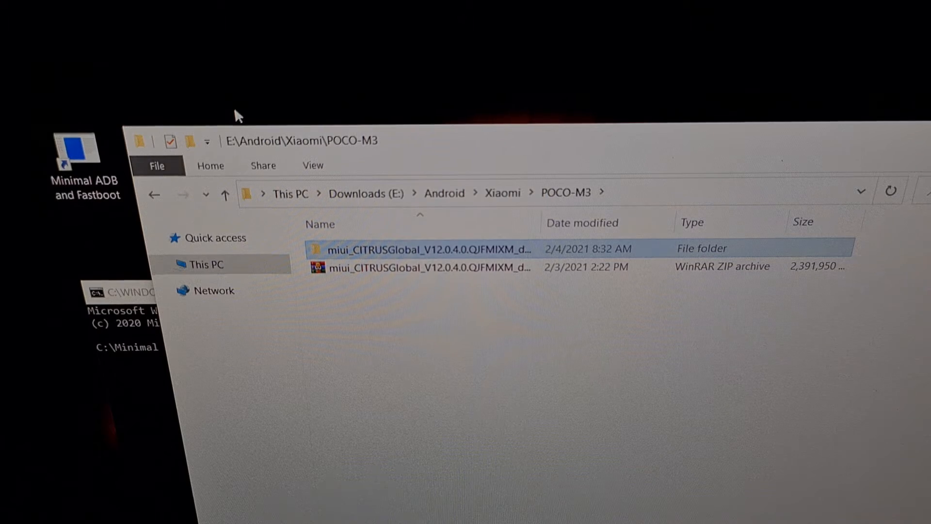
{"action": "mouse_move", "coordinate": [330, 261]}
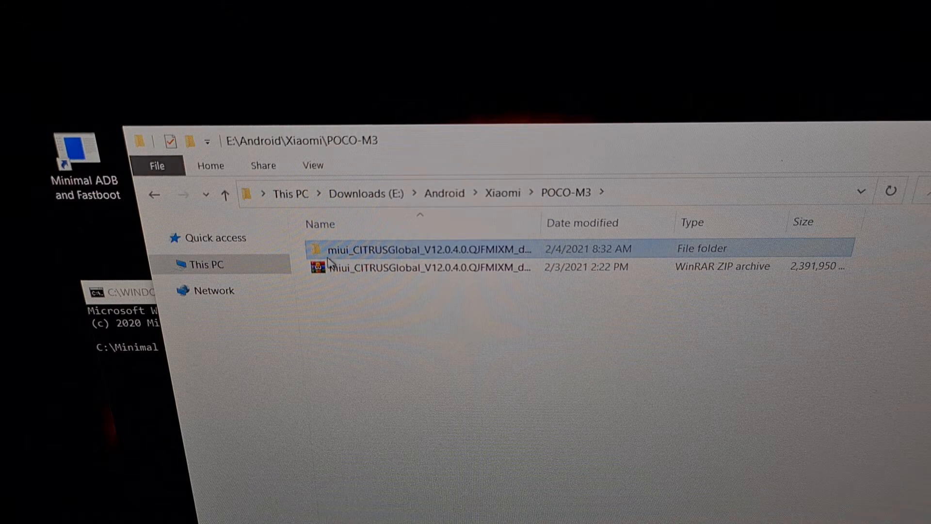
{"action": "mouse_move", "coordinate": [392, 276]}
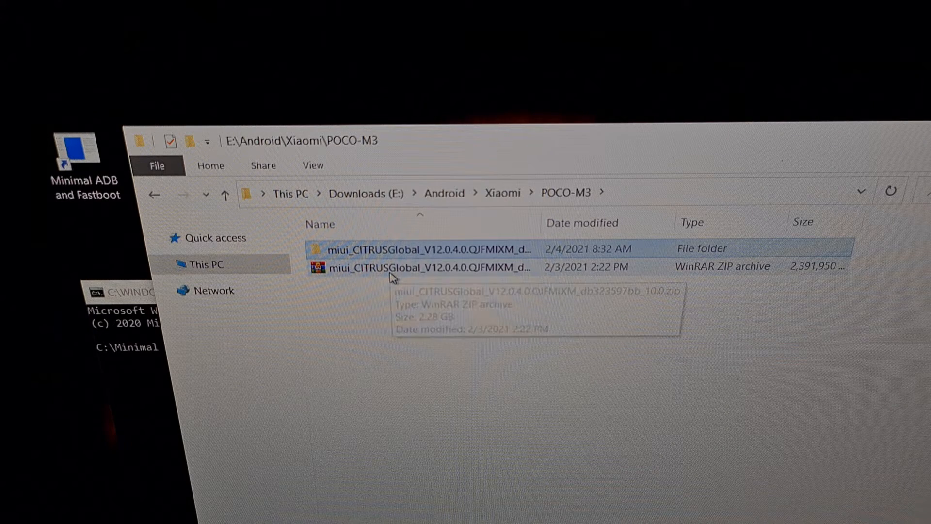
- Open the miui_CITRUSGlobal ROM folder and select its stock boot.img file
{"action": "left_click", "coordinate": [416, 267]}
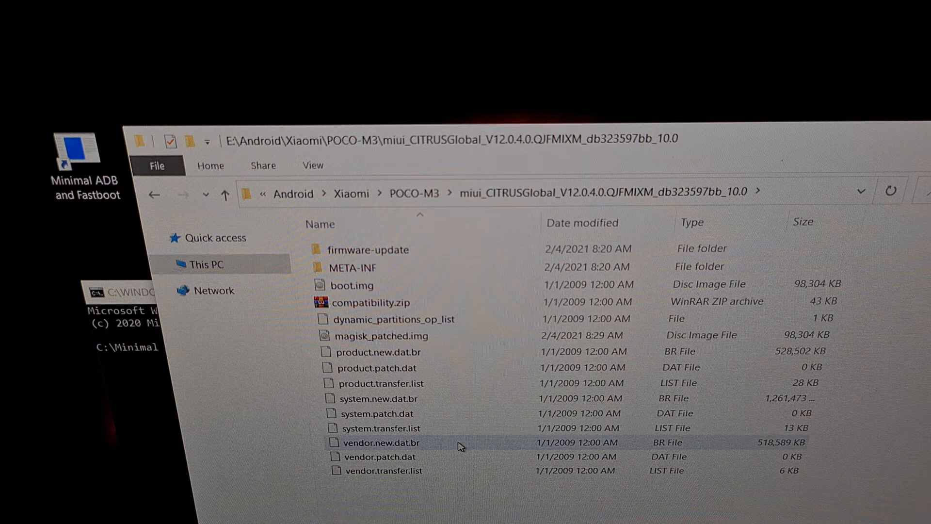
{"action": "mouse_move", "coordinate": [431, 398]}
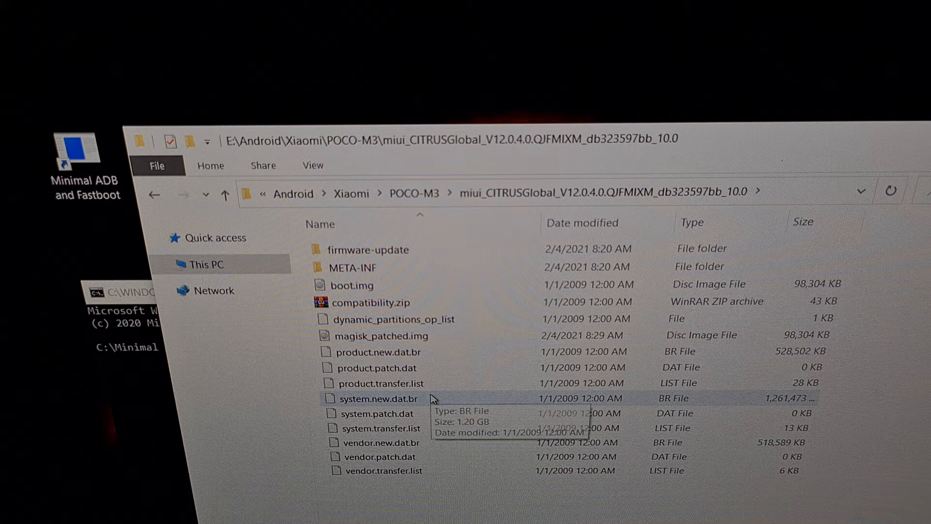
{"action": "left_click", "coordinate": [350, 285]}
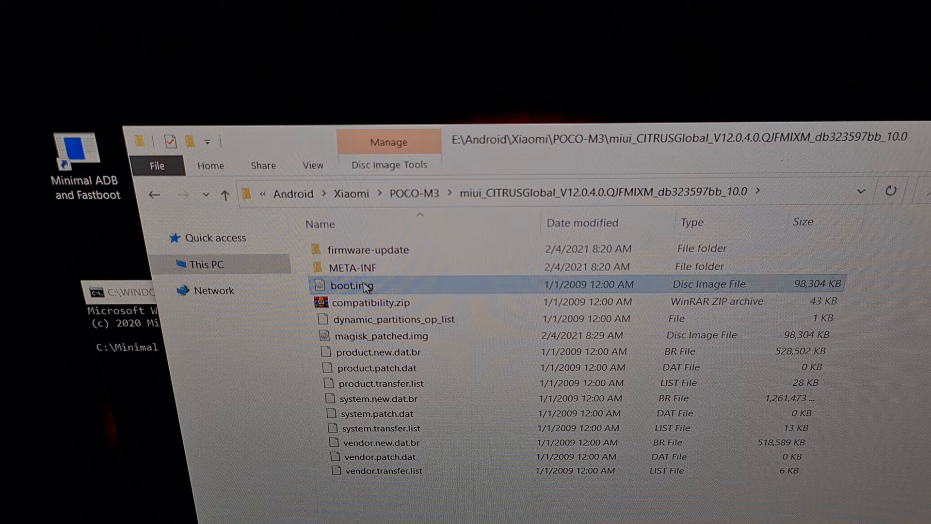
{"action": "mouse_move", "coordinate": [354, 285]}
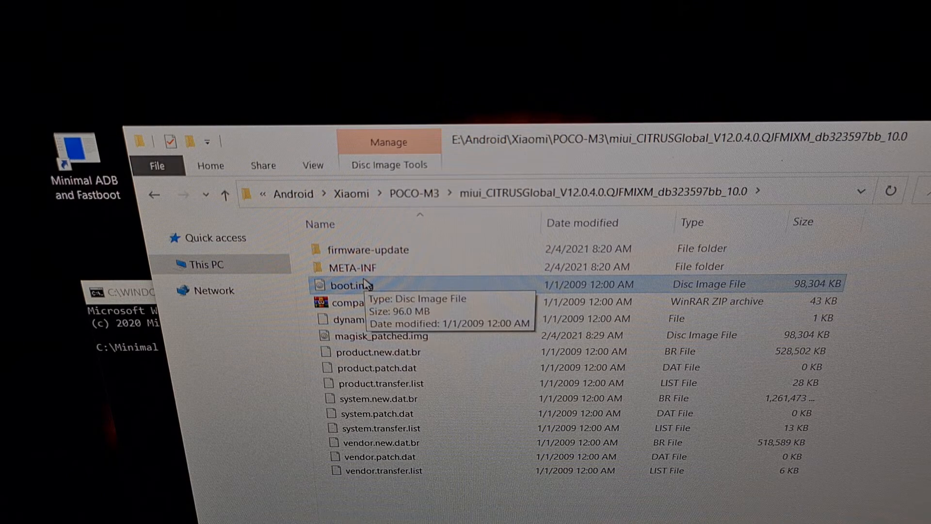
{"action": "mouse_move", "coordinate": [498, 299]}
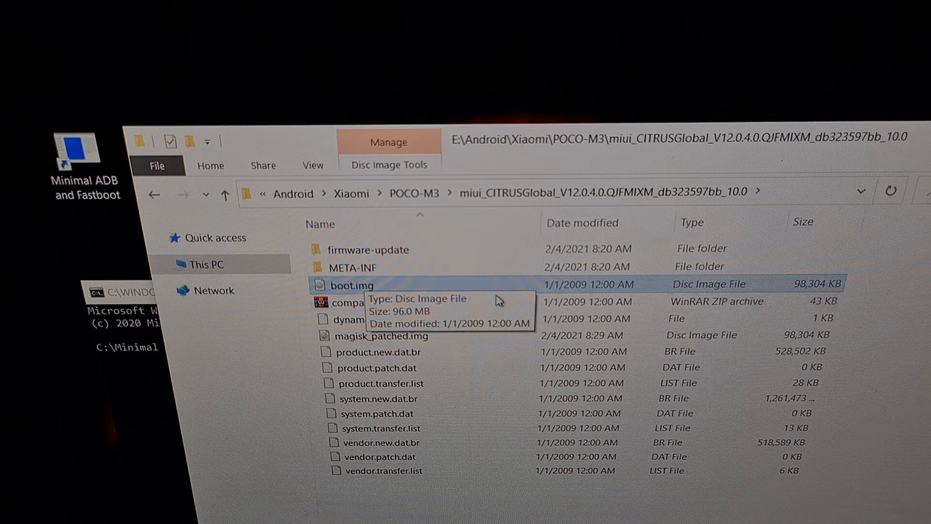
{"action": "mouse_move", "coordinate": [107, 228]}
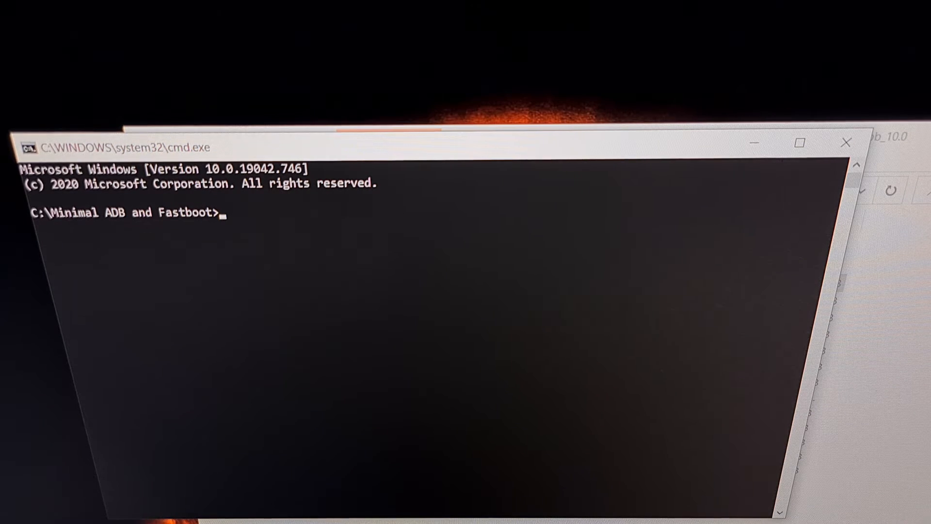
{"action": "mouse_move", "coordinate": [298, 243]}
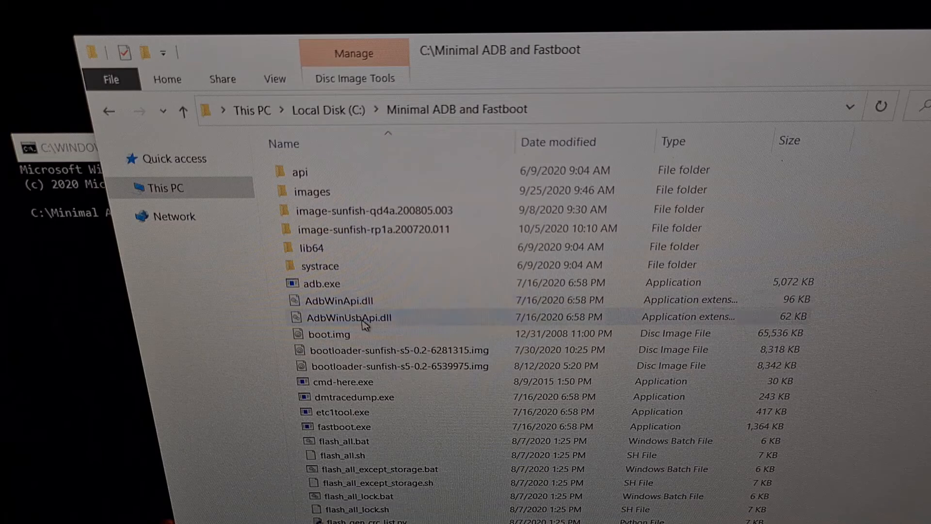
- Scroll the Minimal ADB and Fastboot folder down to magisk_patched.img
{"action": "scroll", "scroll_direction": "down", "scroll_amount": 3}
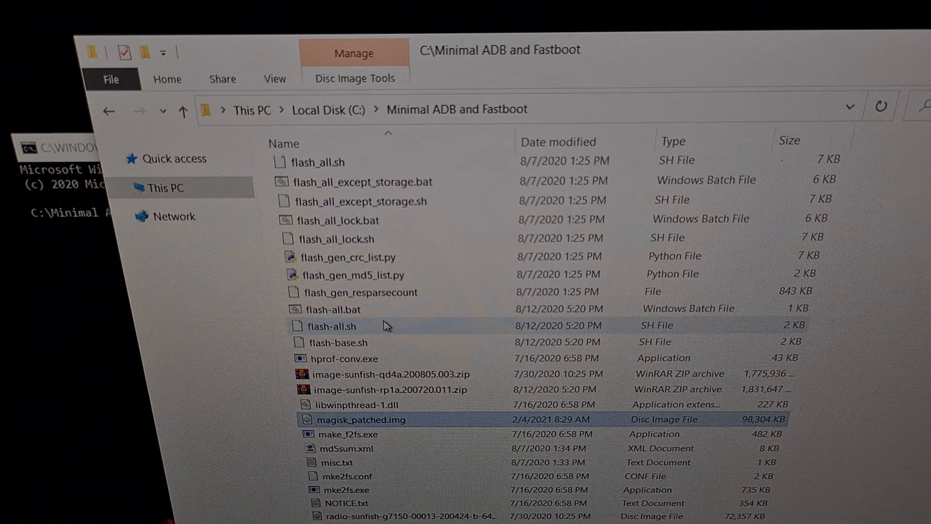
{"action": "scroll", "scroll_direction": "down", "scroll_amount": 3}
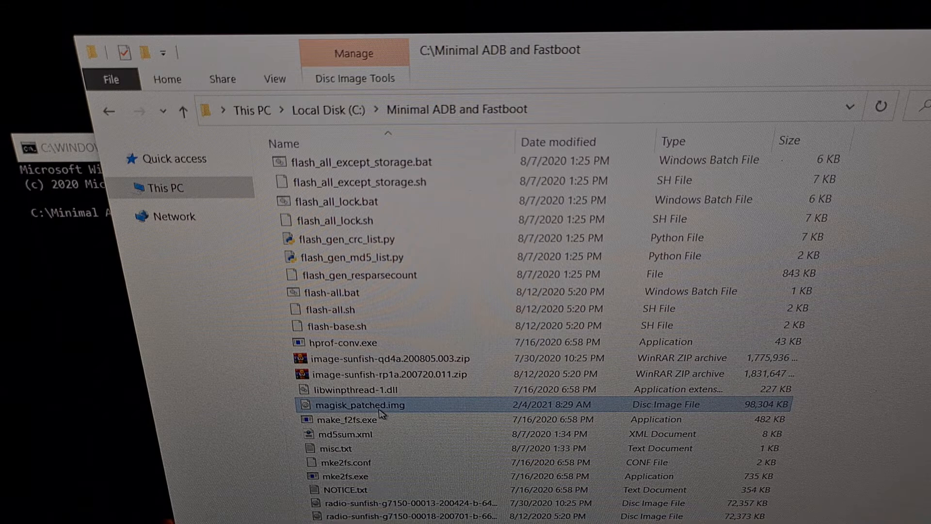
{"action": "mouse_move", "coordinate": [359, 405]}
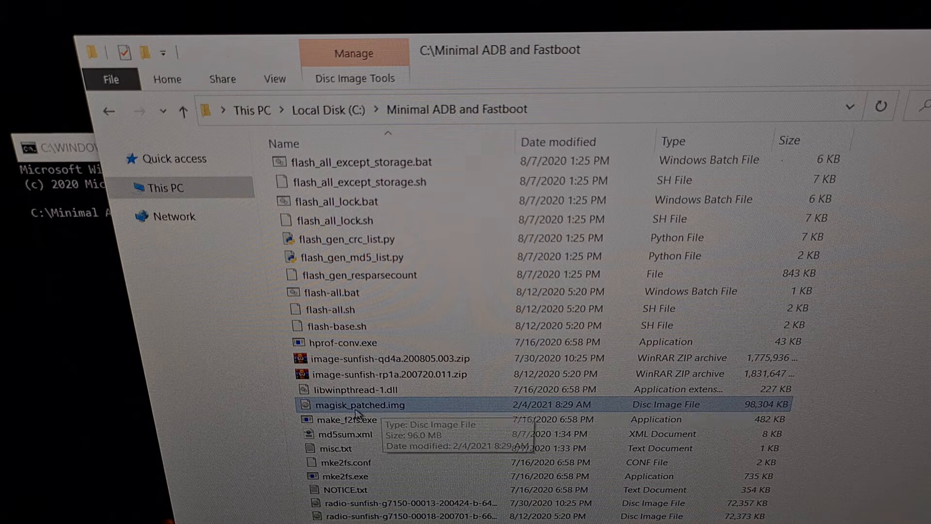
{"action": "mouse_move", "coordinate": [368, 410]}
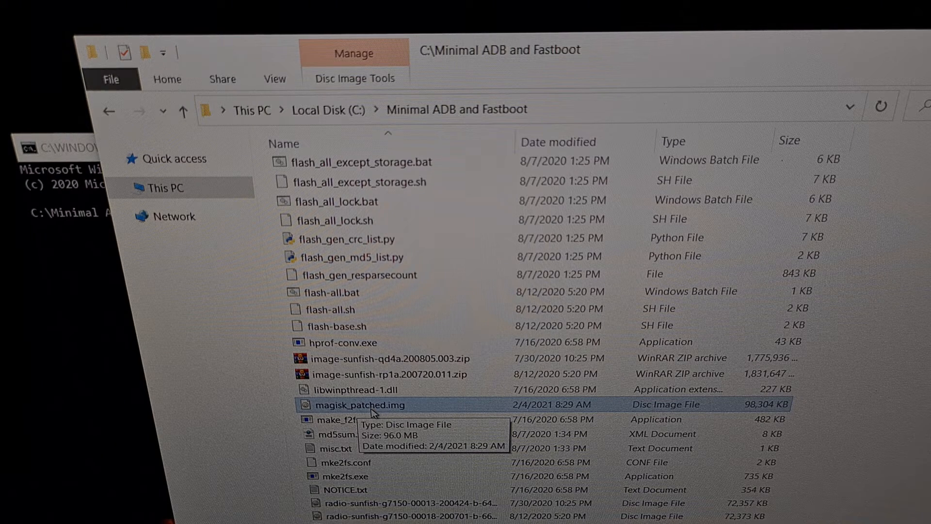
- View magisk_patched.img's Properties, confirming a 96.0 MB disc image, then close them
{"action": "right_click", "coordinate": [359, 405]}
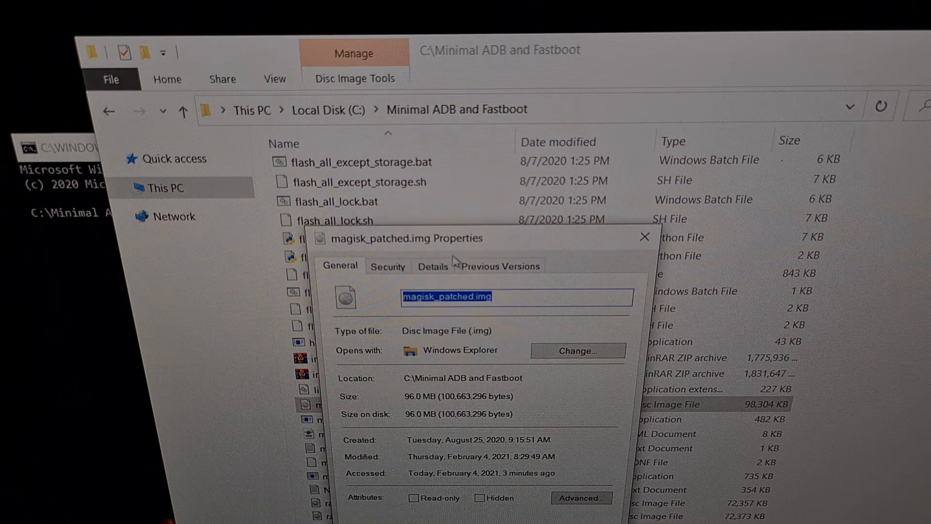
{"action": "mouse_move", "coordinate": [495, 315]}
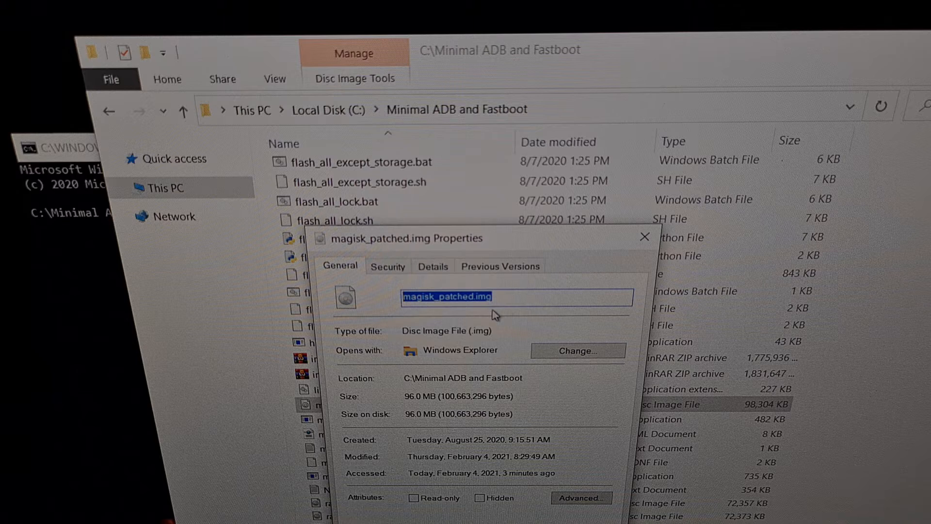
{"action": "mouse_move", "coordinate": [514, 303]}
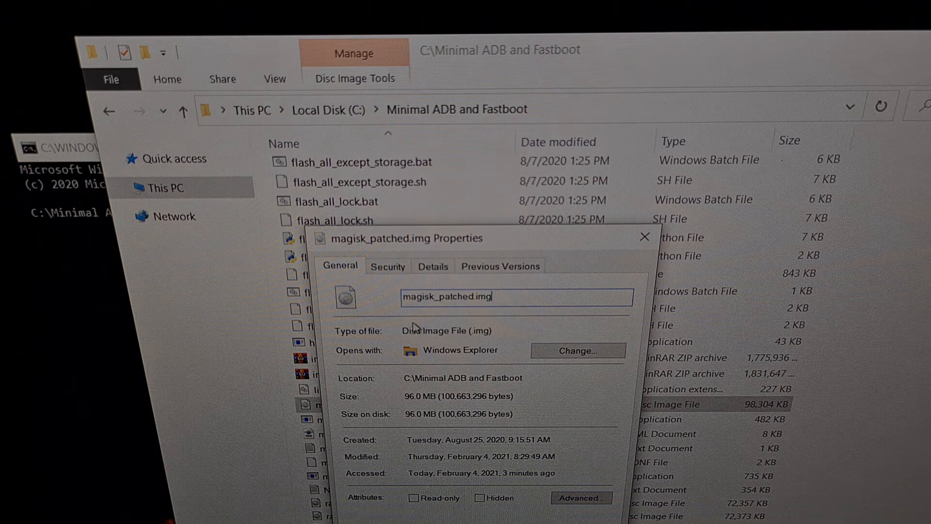
{"action": "mouse_move", "coordinate": [418, 330]}
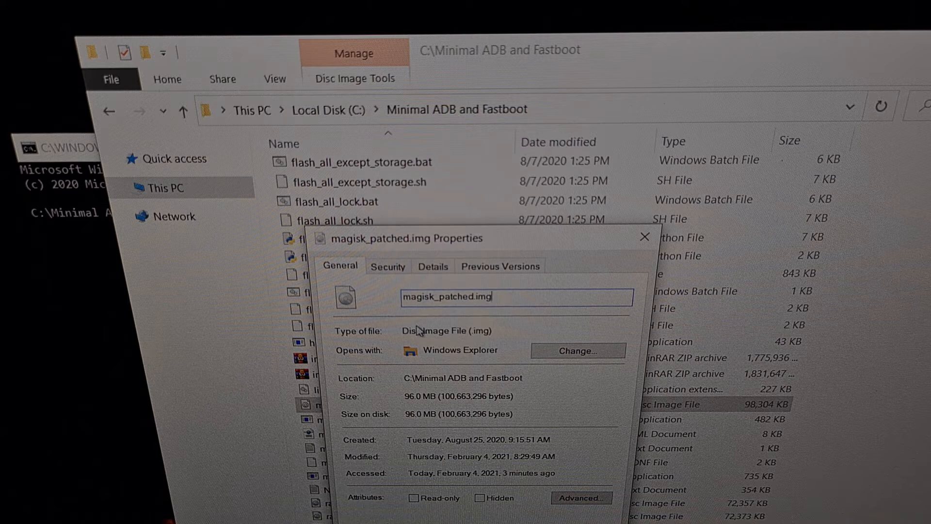
{"action": "mouse_move", "coordinate": [418, 328]}
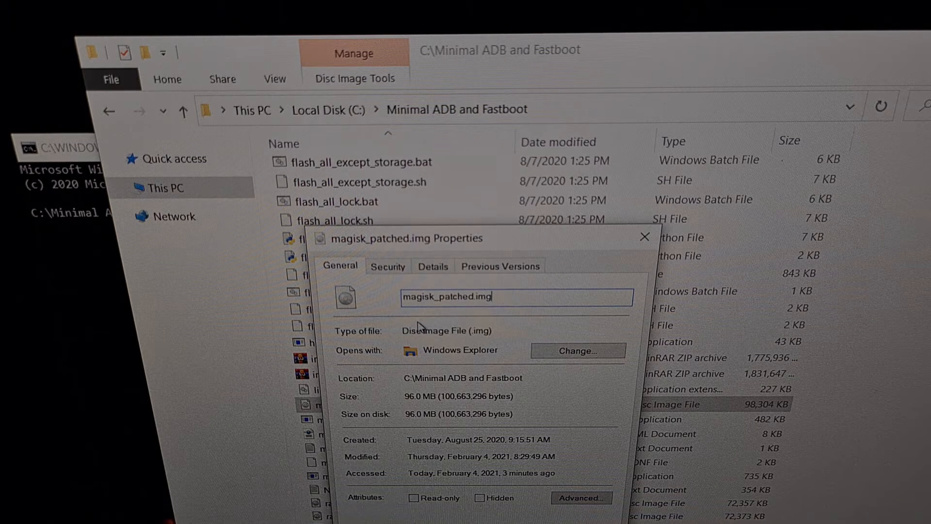
{"action": "mouse_move", "coordinate": [414, 320]}
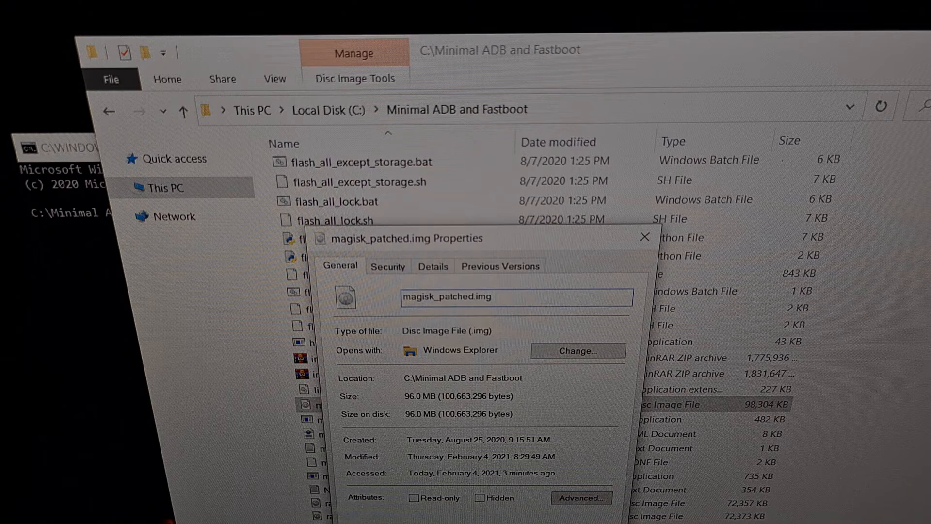
{"action": "left_click", "coordinate": [643, 237]}
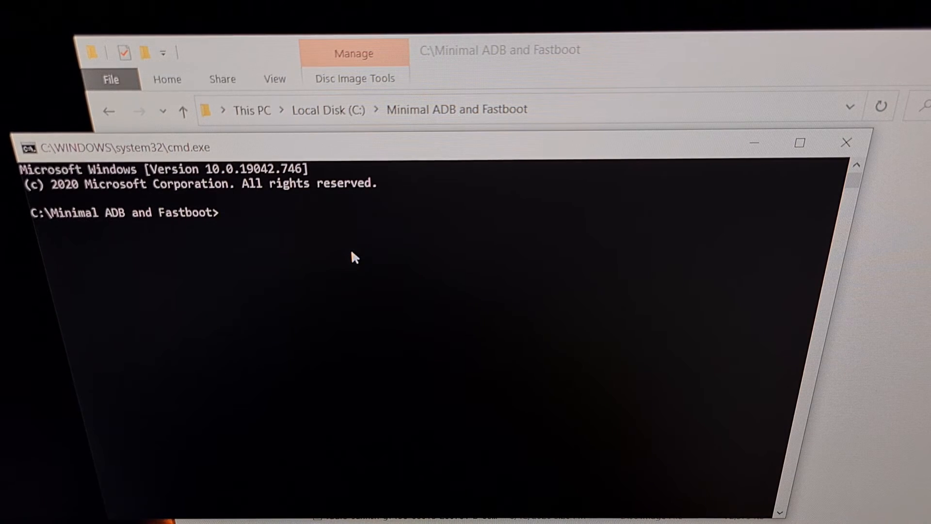
{"action": "mouse_move", "coordinate": [282, 232]}
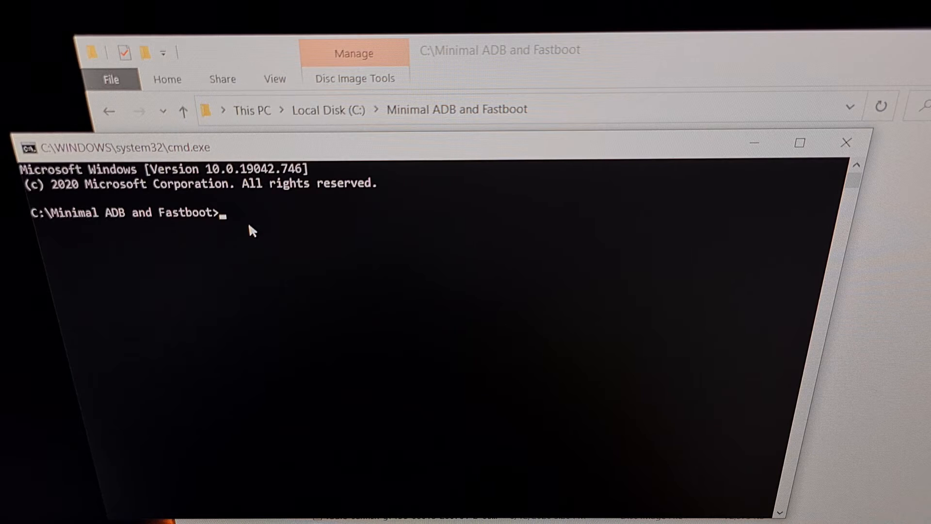
{"action": "mouse_move", "coordinate": [148, 234]}
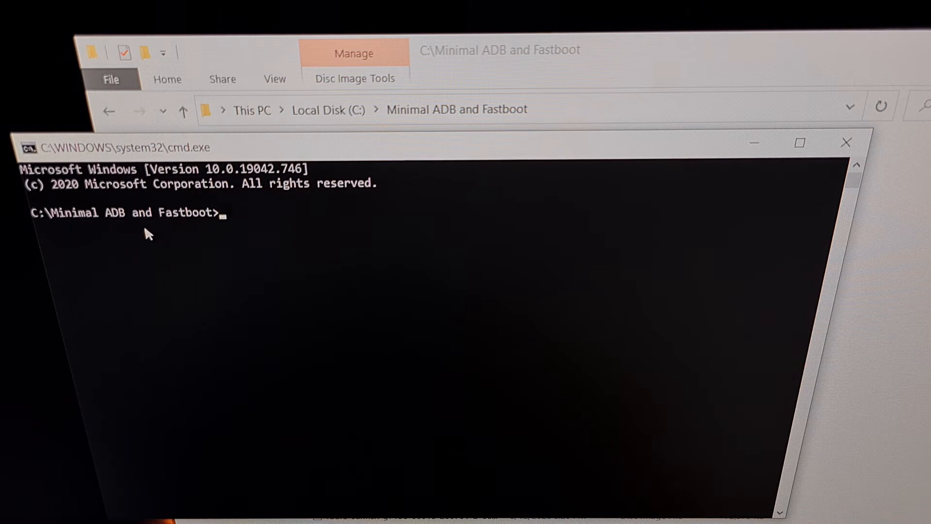
{"action": "mouse_move", "coordinate": [354, 259]}
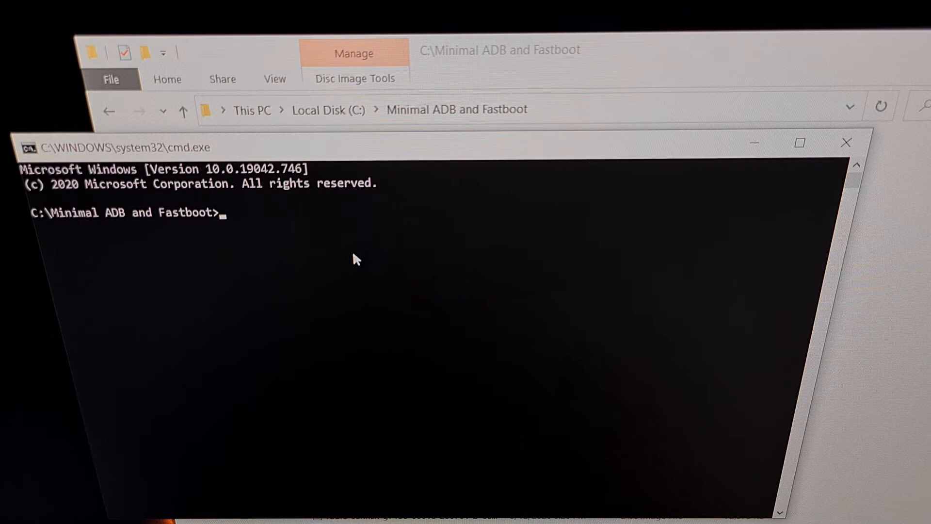
- Enter 'fastboot flash boot magisk_patched.img' at the Minimal ADB and Fastboot prompt without running it
{"action": "type", "text": "fastboot flash boot magisk_patched.img"}
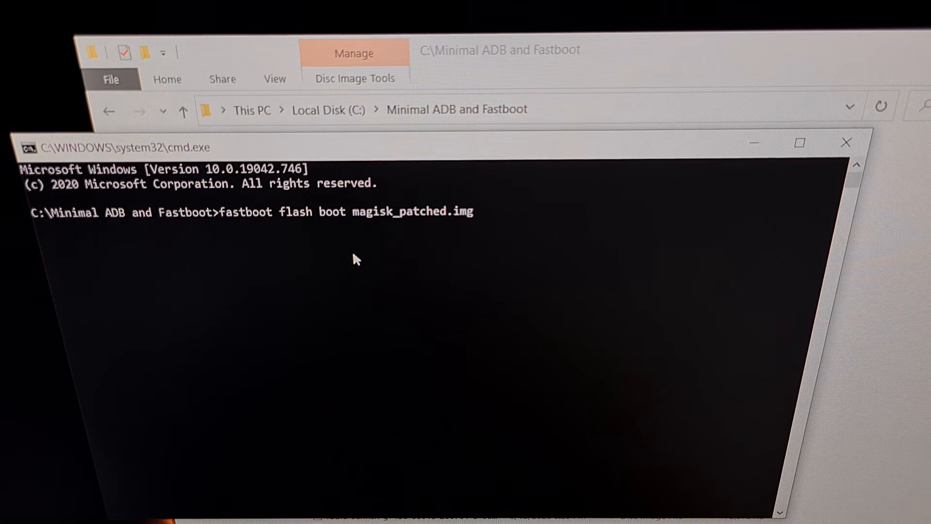
{"action": "mouse_move", "coordinate": [243, 228]}
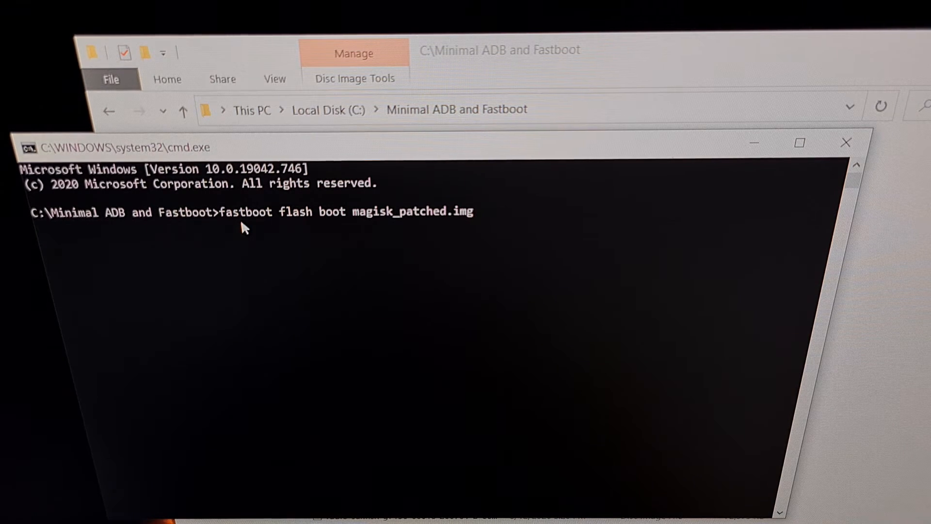
{"action": "mouse_move", "coordinate": [297, 232]}
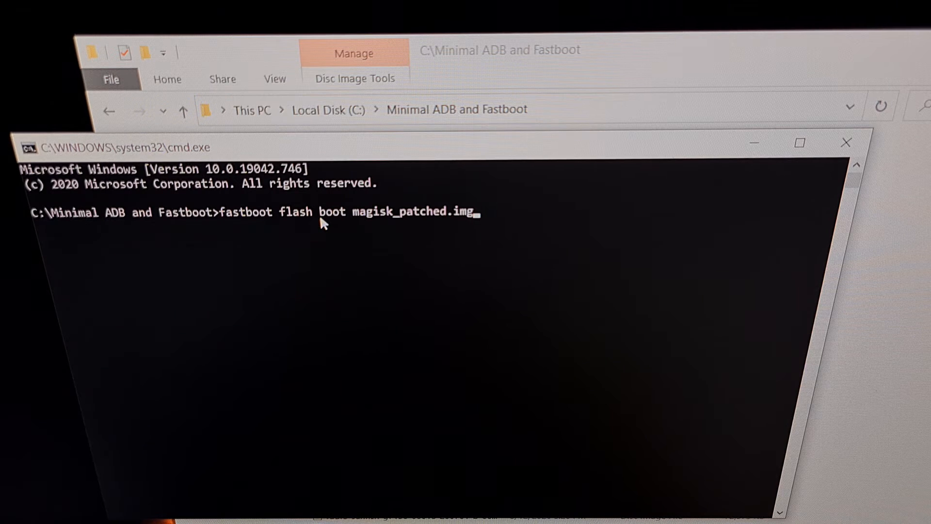
{"action": "mouse_move", "coordinate": [317, 224]}
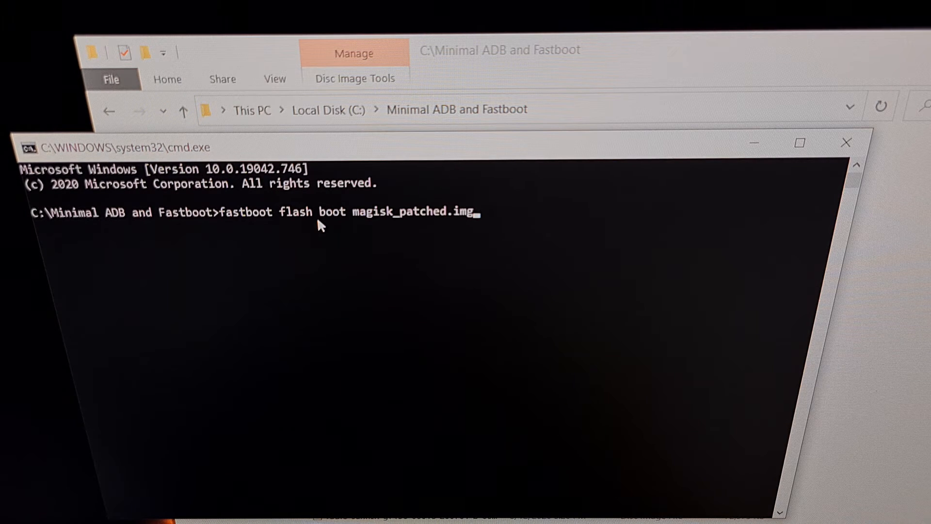
{"action": "mouse_move", "coordinate": [396, 227]}
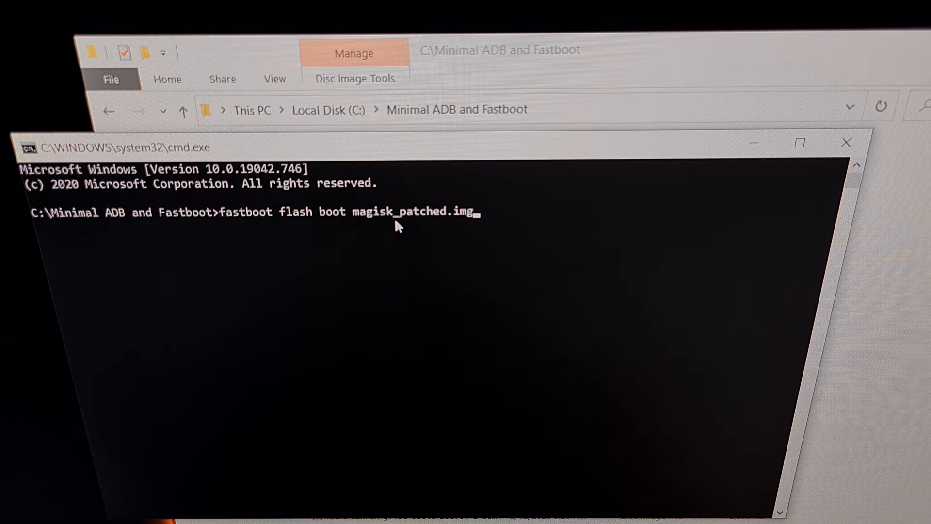
{"action": "mouse_move", "coordinate": [441, 225]}
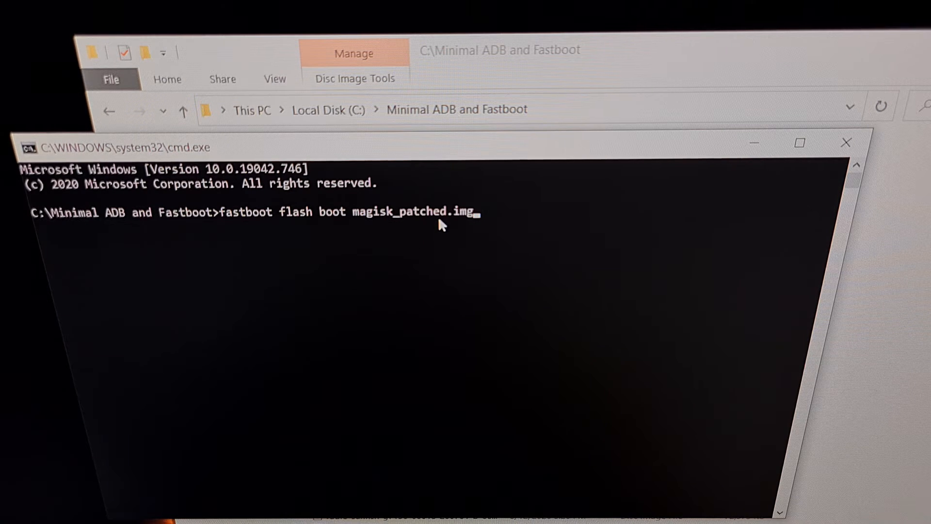
{"action": "mouse_move", "coordinate": [436, 228]}
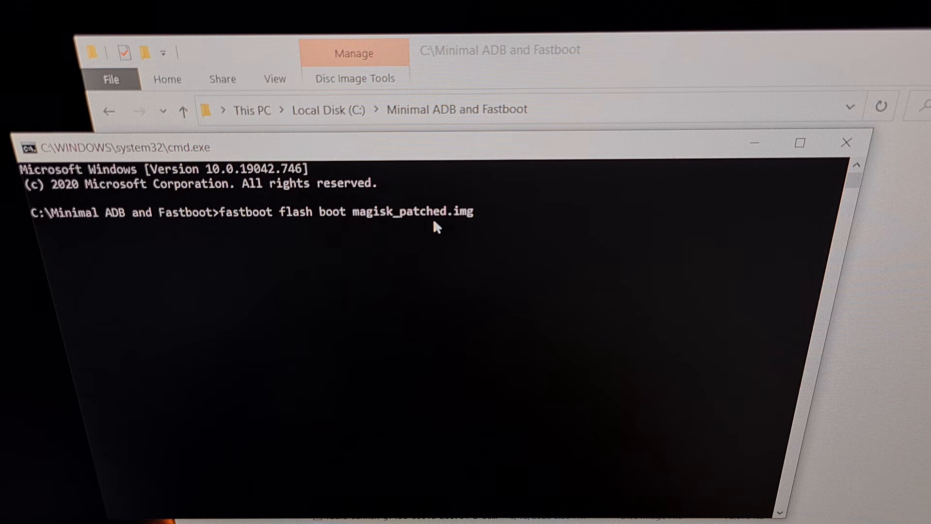
{"action": "mouse_move", "coordinate": [263, 221]}
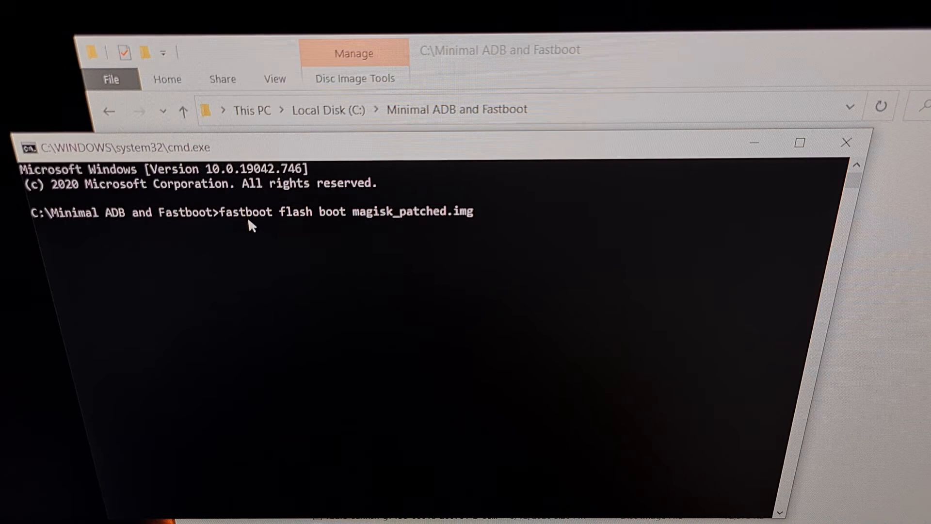
{"action": "mouse_move", "coordinate": [297, 221]}
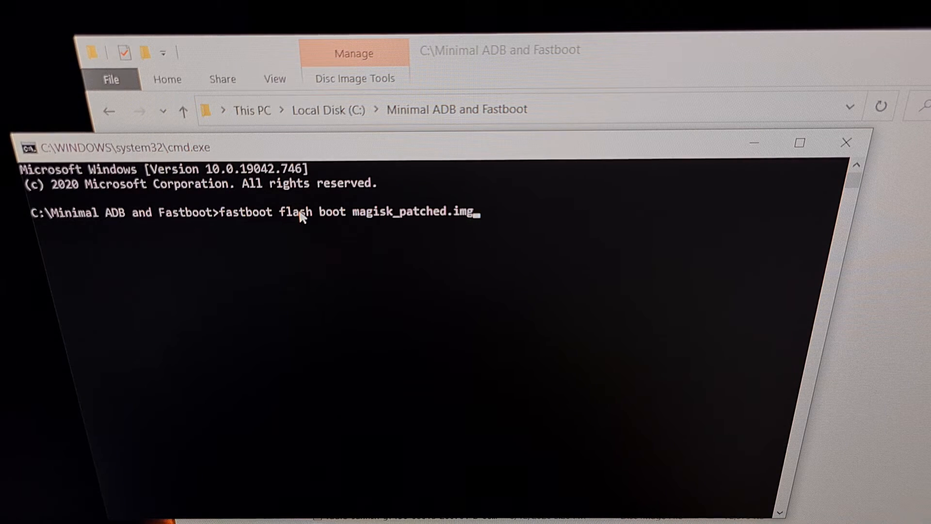
{"action": "mouse_move", "coordinate": [407, 223]}
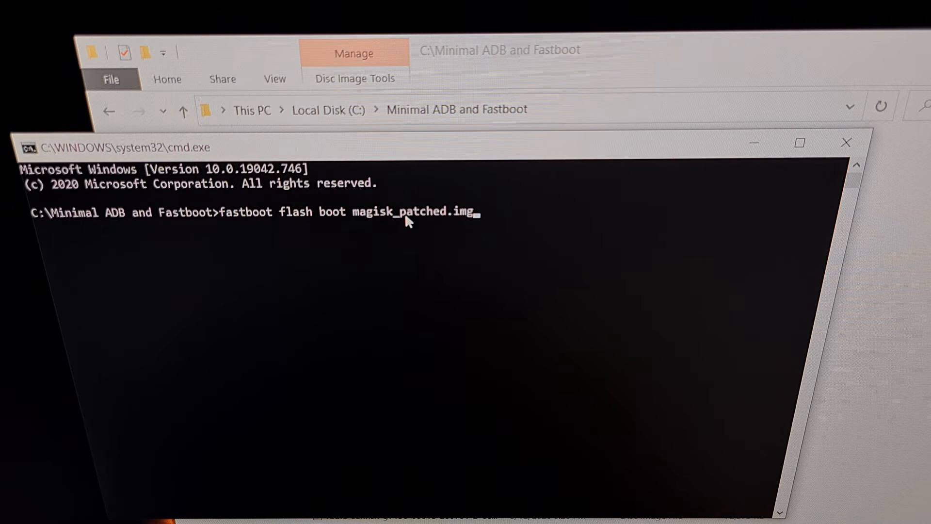
{"action": "mouse_move", "coordinate": [404, 214]}
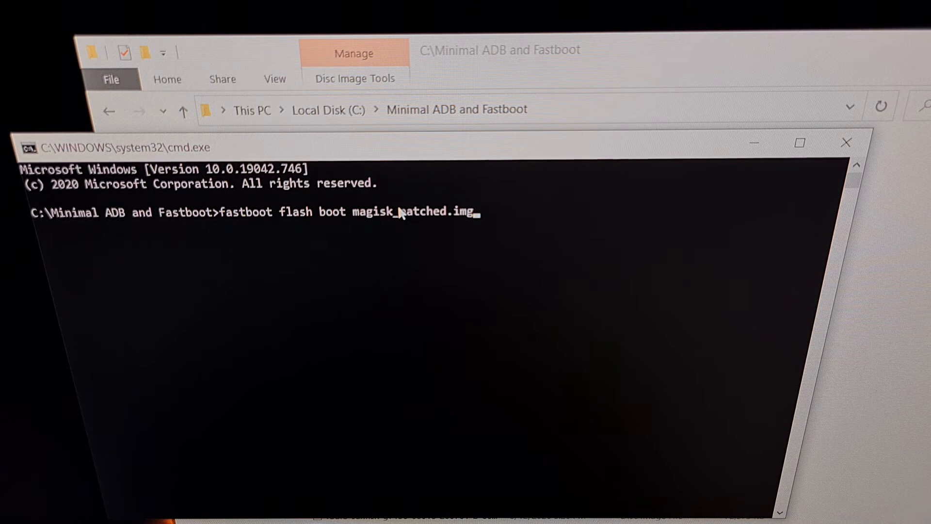
{"action": "mouse_move", "coordinate": [340, 219]}
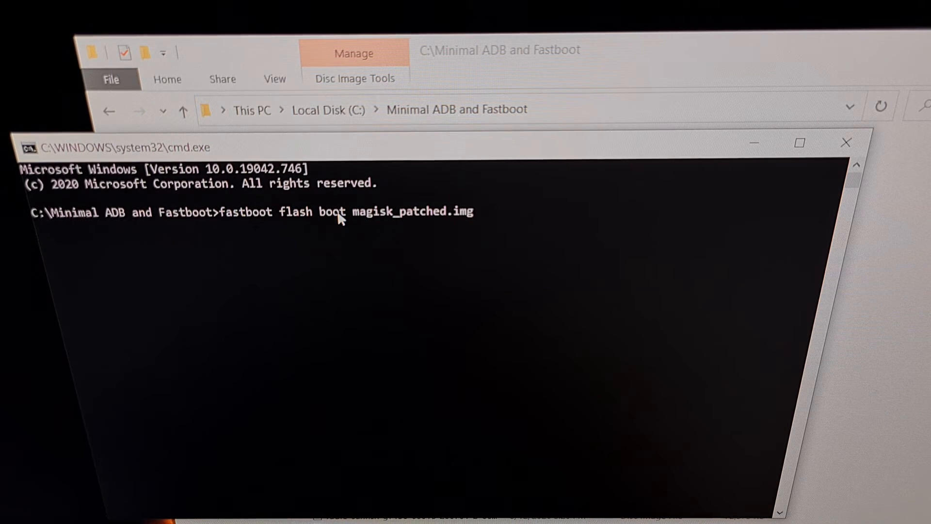
{"action": "mouse_move", "coordinate": [341, 225]}
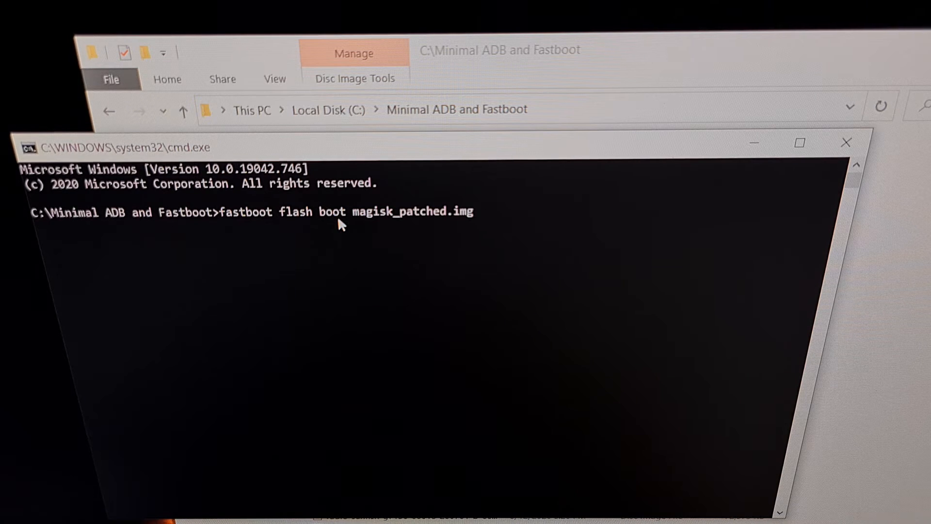
{"action": "mouse_move", "coordinate": [374, 232]}
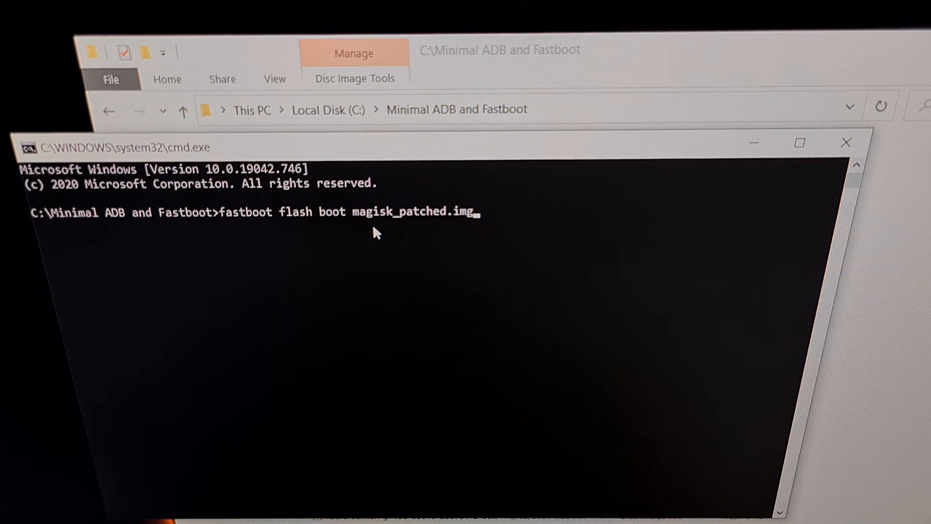
- Run the boot flash until OKAY, then type 'fastboot reboot' without running it
{"action": "key", "text": "Return"}
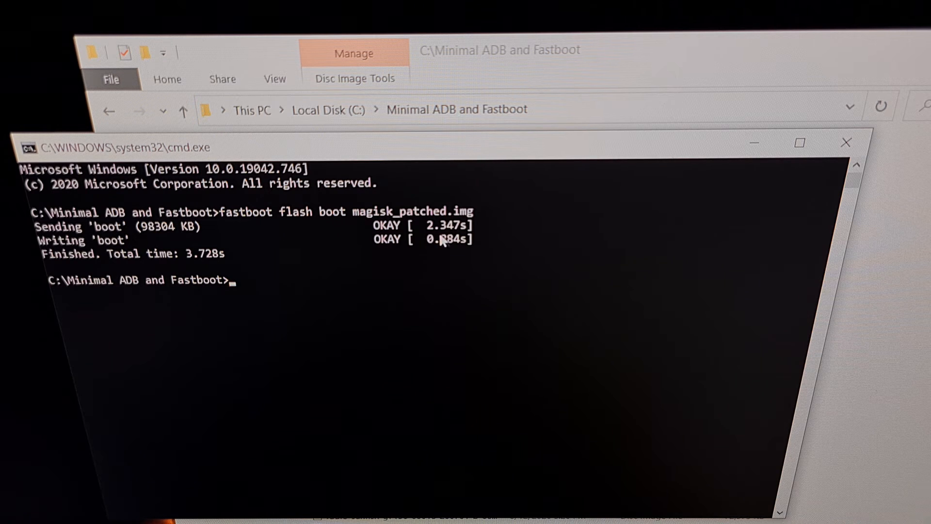
{"action": "mouse_move", "coordinate": [368, 236]}
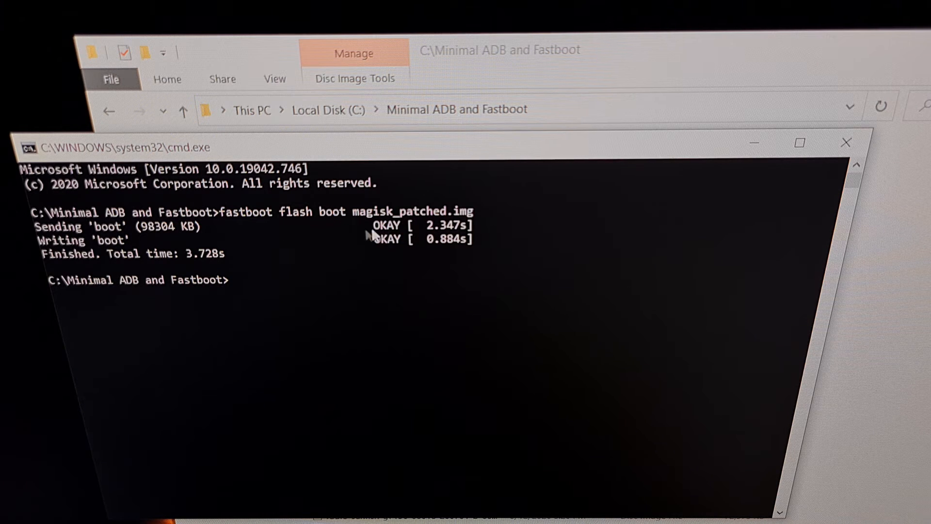
{"action": "mouse_move", "coordinate": [353, 236]}
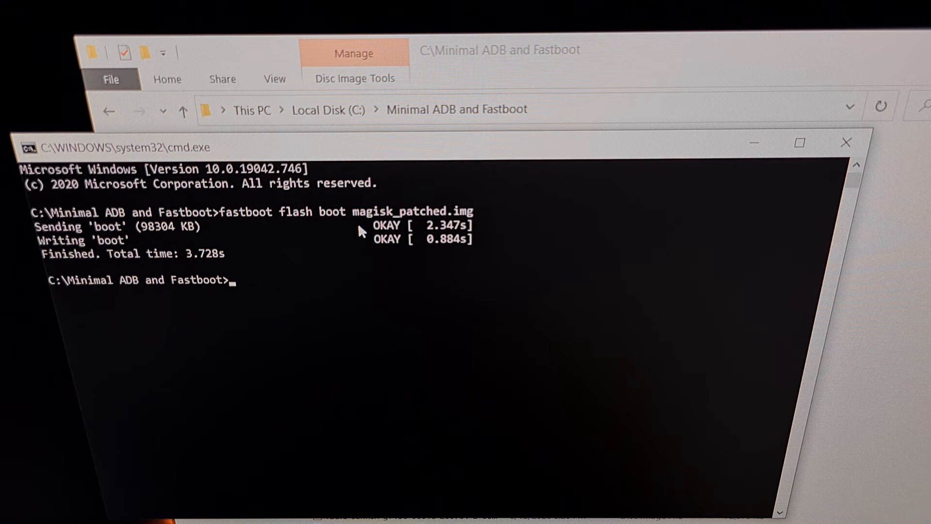
{"action": "mouse_move", "coordinate": [425, 258]}
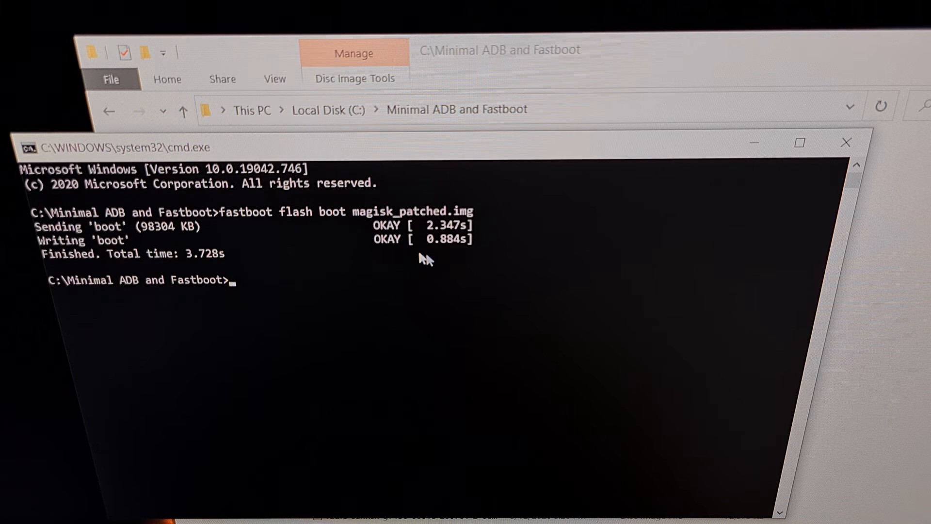
{"action": "mouse_move", "coordinate": [395, 255]}
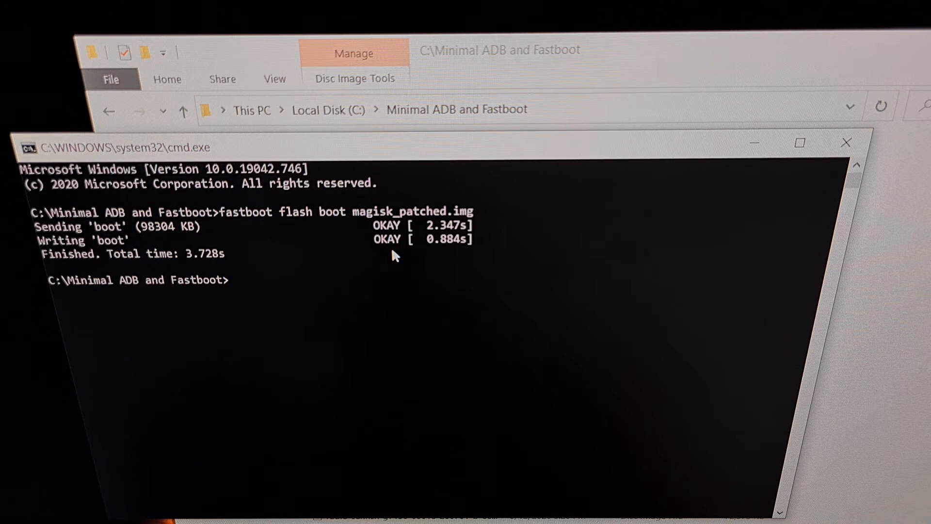
{"action": "type", "text": "f"}
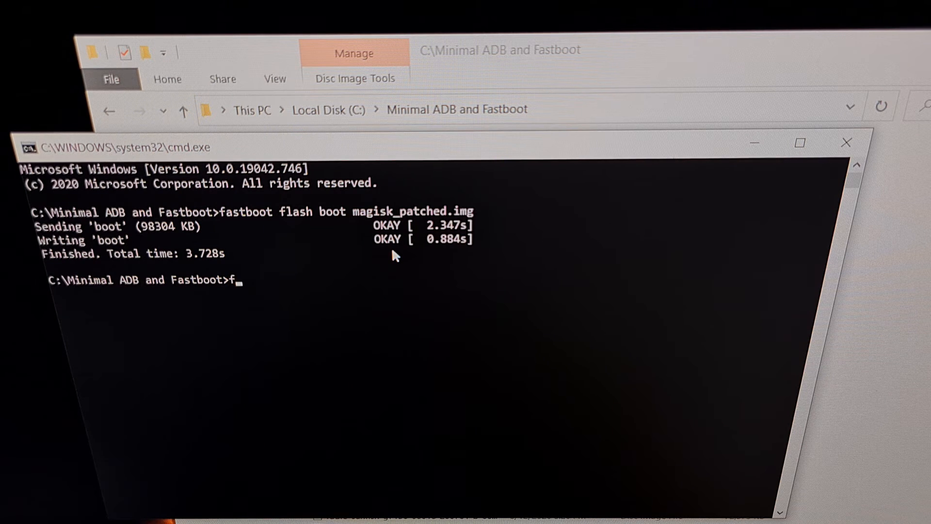
{"action": "type", "text": "astboot reboot"}
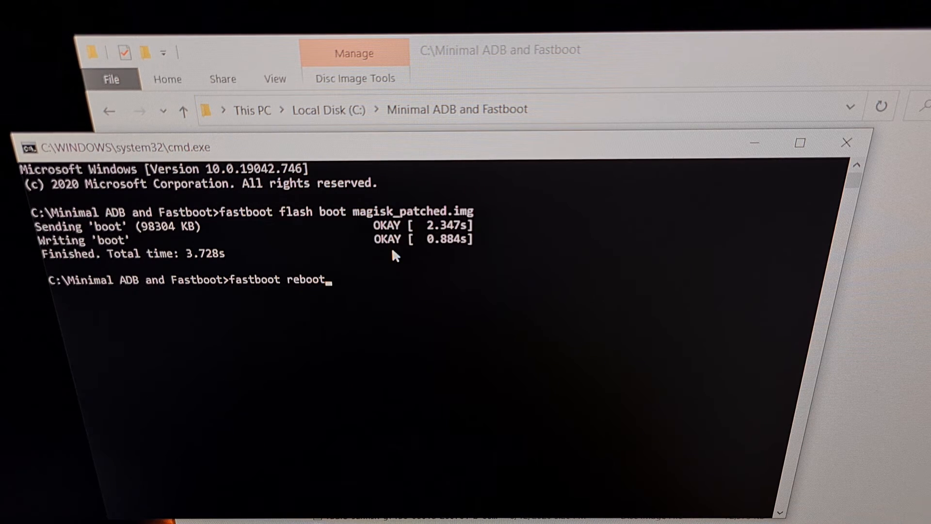